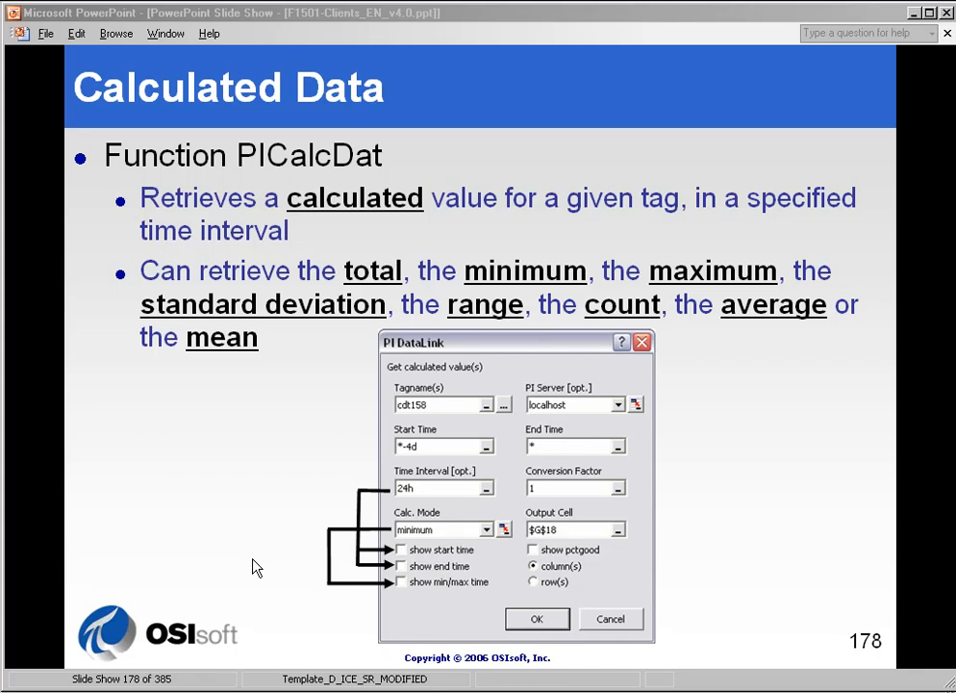
{"action": "mouse_move", "coordinate": [287, 351]}
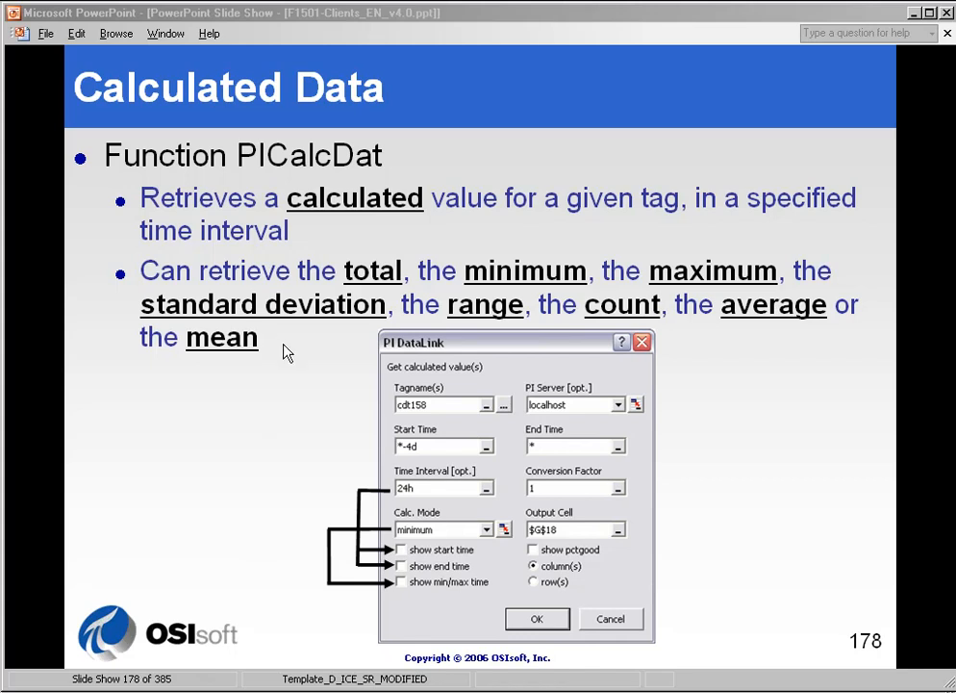
{"action": "mouse_move", "coordinate": [757, 315]}
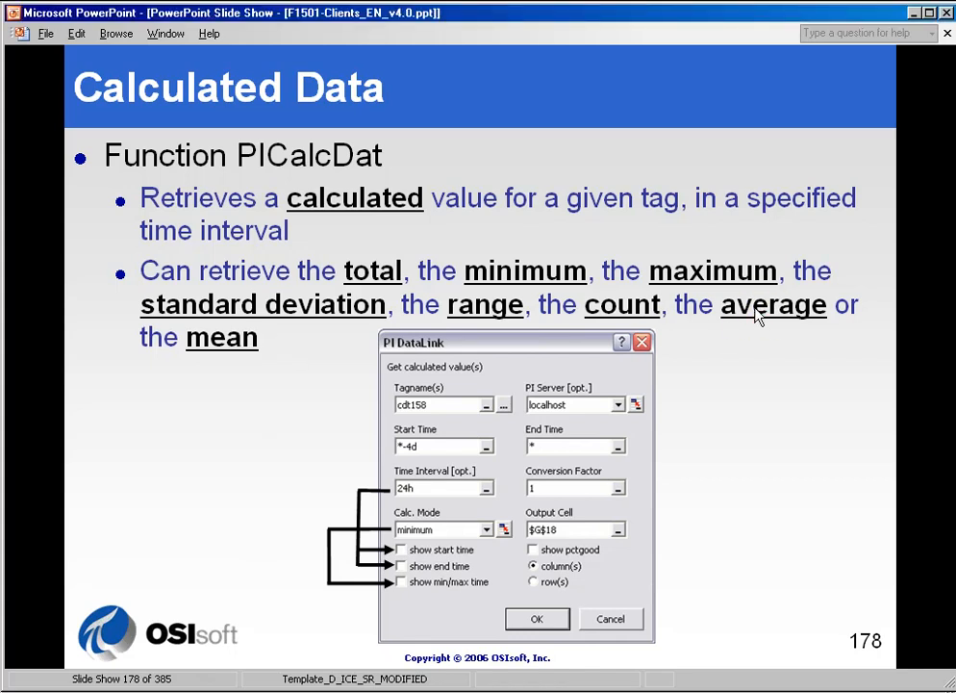
{"action": "mouse_move", "coordinate": [484, 332]}
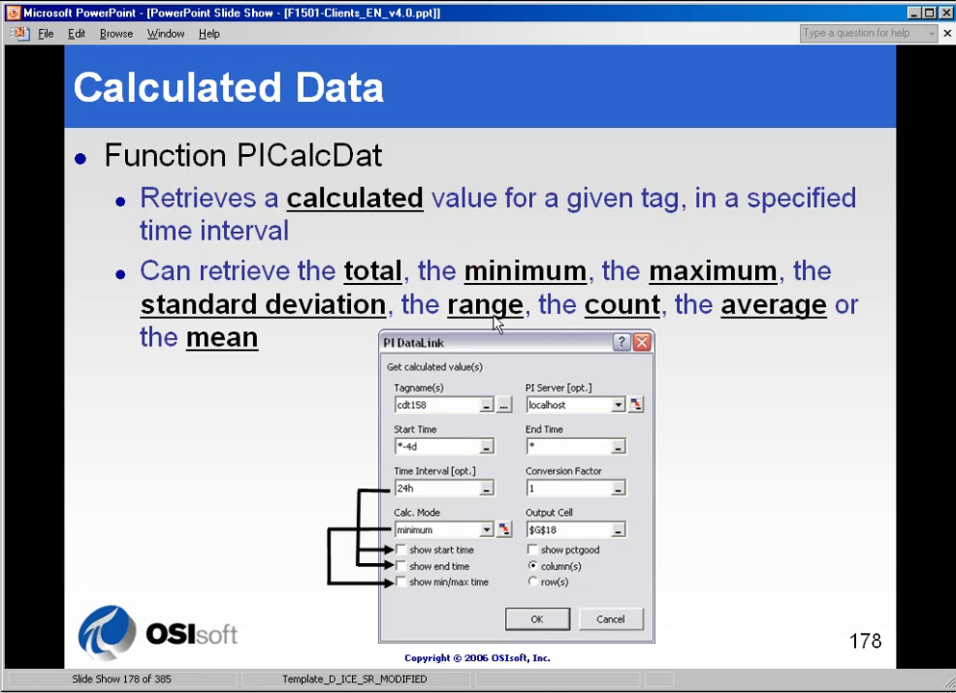
{"action": "mouse_move", "coordinate": [481, 315]}
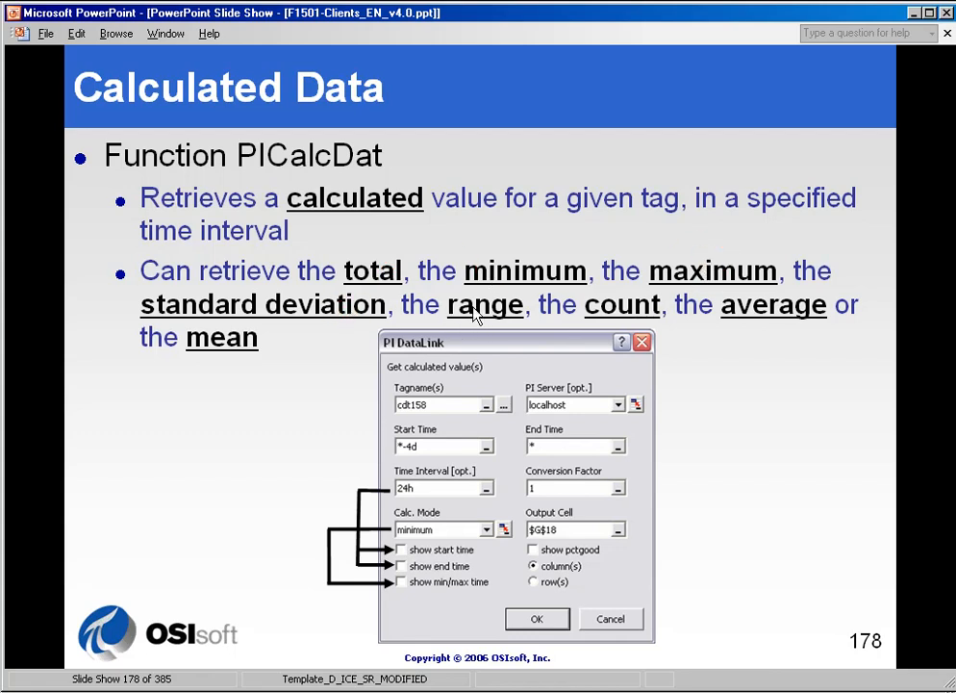
{"action": "mouse_move", "coordinate": [408, 350]}
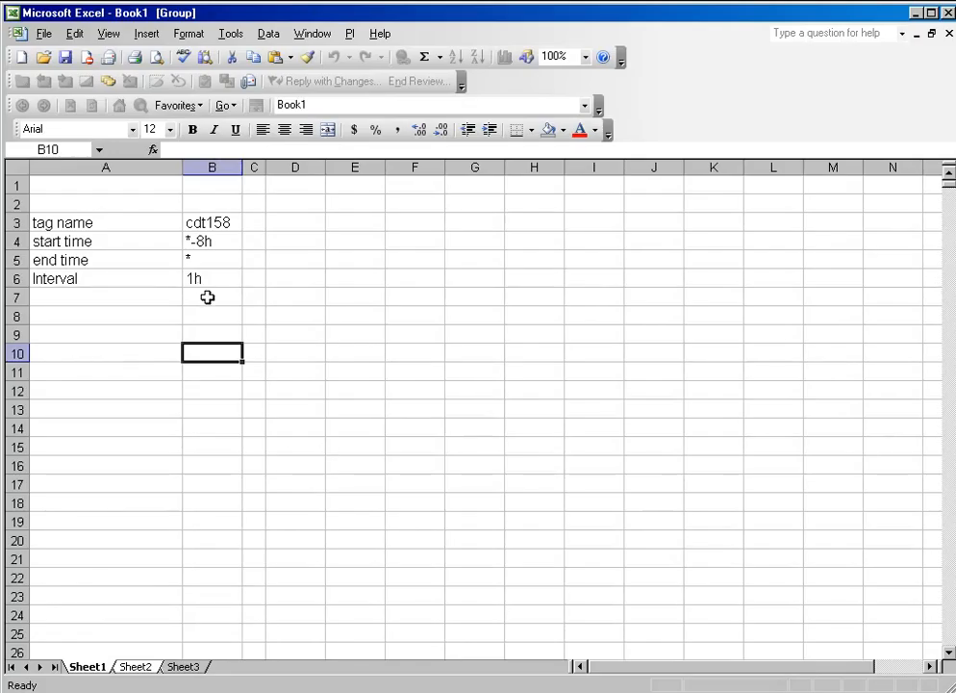
Insert a Calculated Data average of cdt158 in A9, referencing B3–B5 for tag and times
{"action": "left_click", "coordinate": [212, 240]}
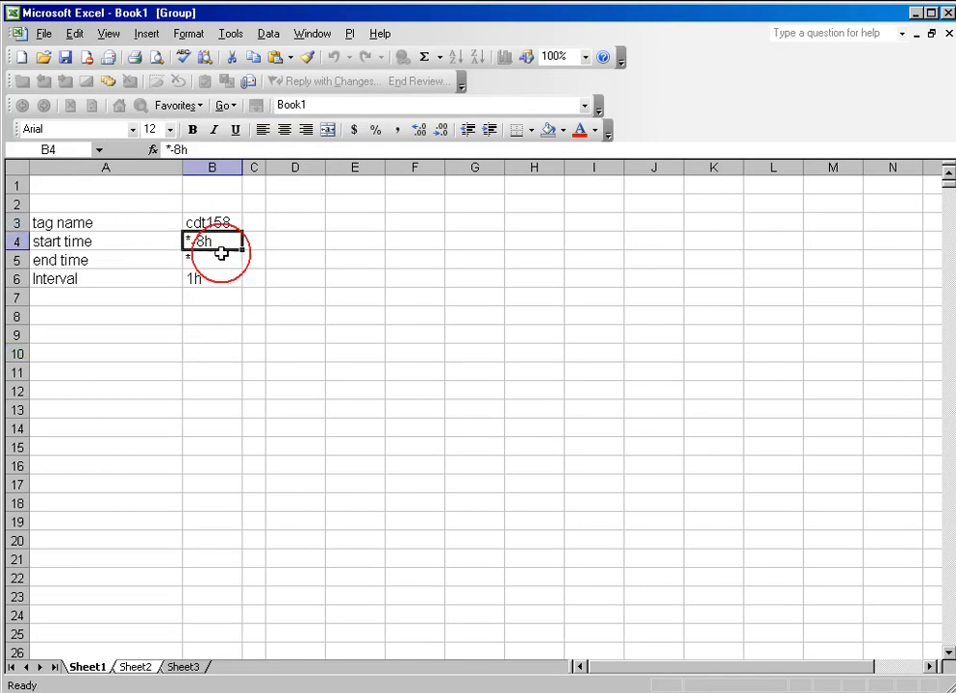
{"action": "left_click", "coordinate": [106, 333]}
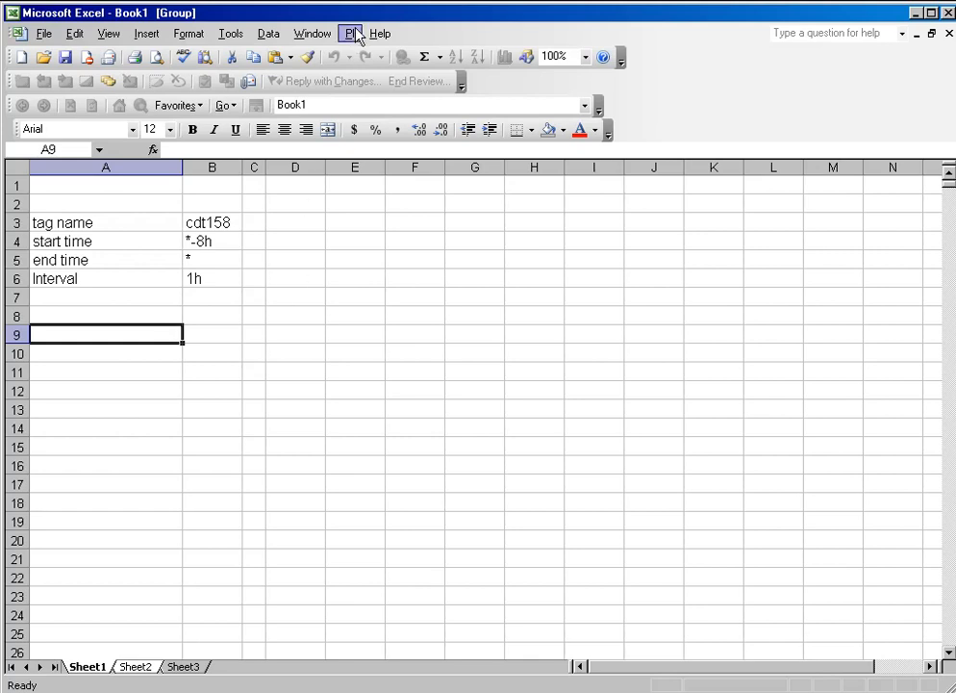
{"action": "left_click", "coordinate": [349, 32]}
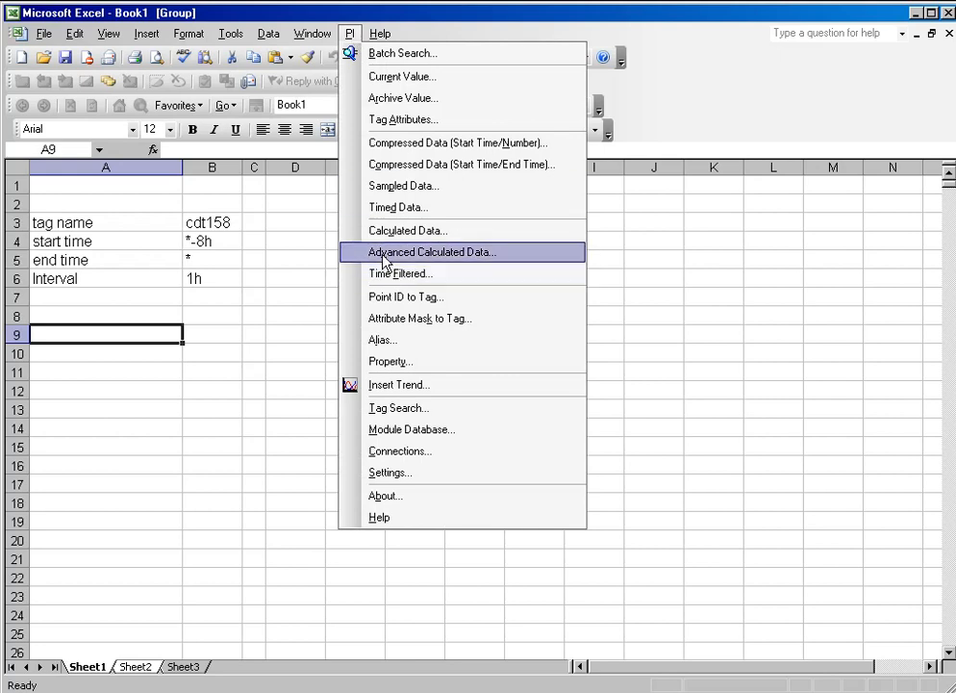
{"action": "left_click", "coordinate": [431, 251]}
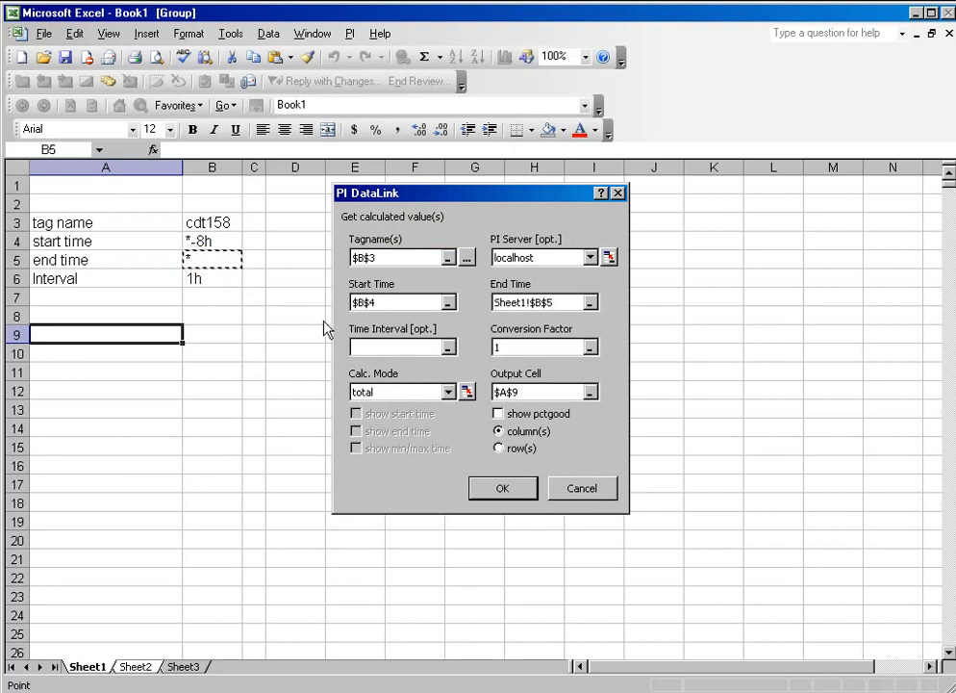
{"action": "left_click", "coordinate": [450, 391]}
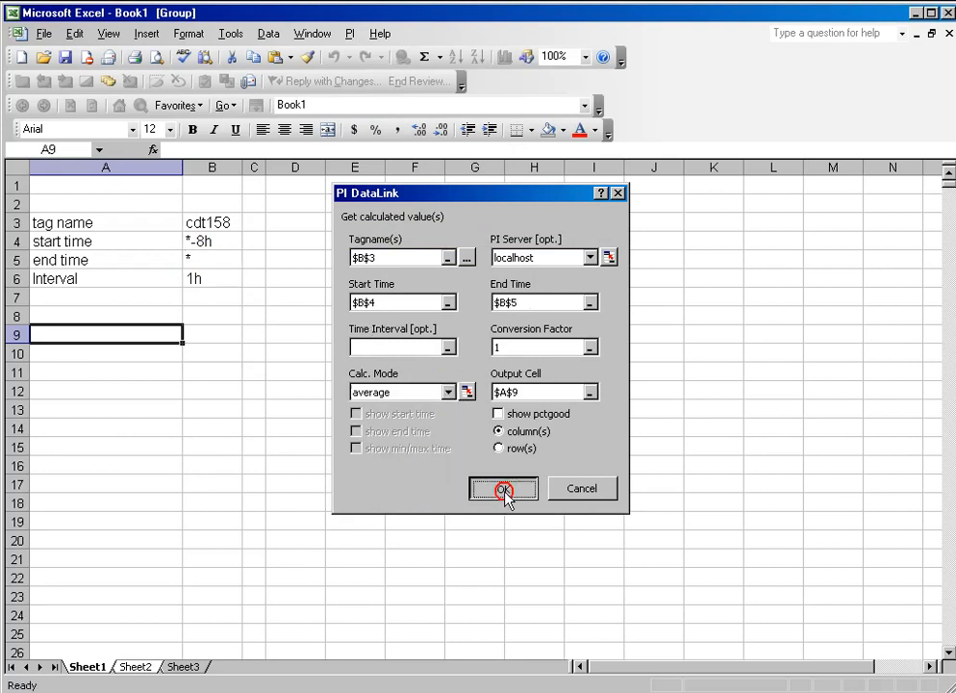
{"action": "left_click", "coordinate": [503, 488]}
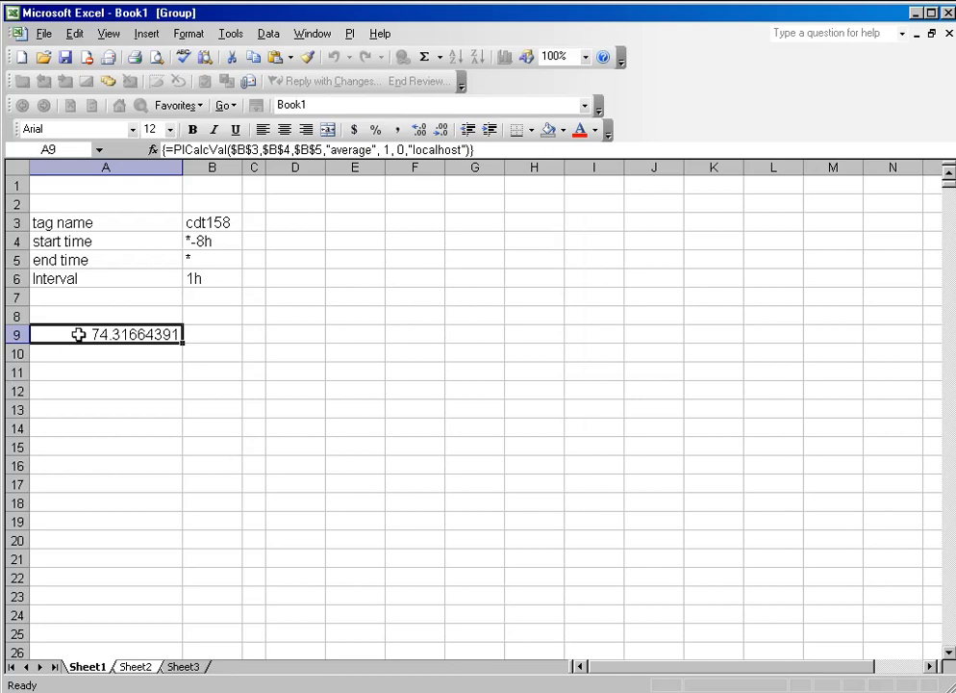
{"action": "mouse_move", "coordinate": [235, 346]}
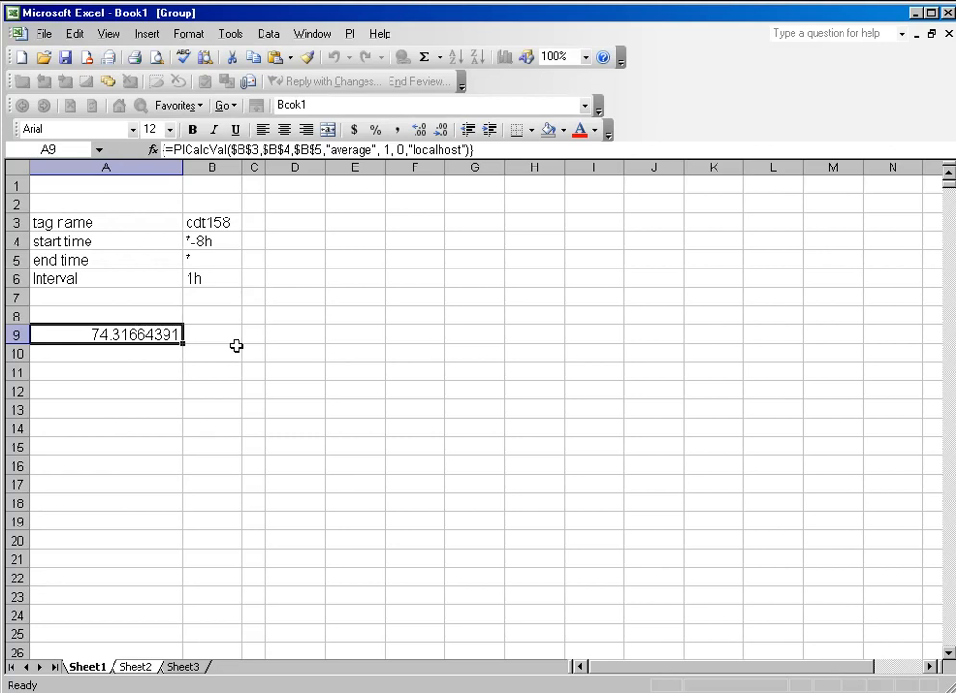
{"action": "mouse_move", "coordinate": [295, 211]}
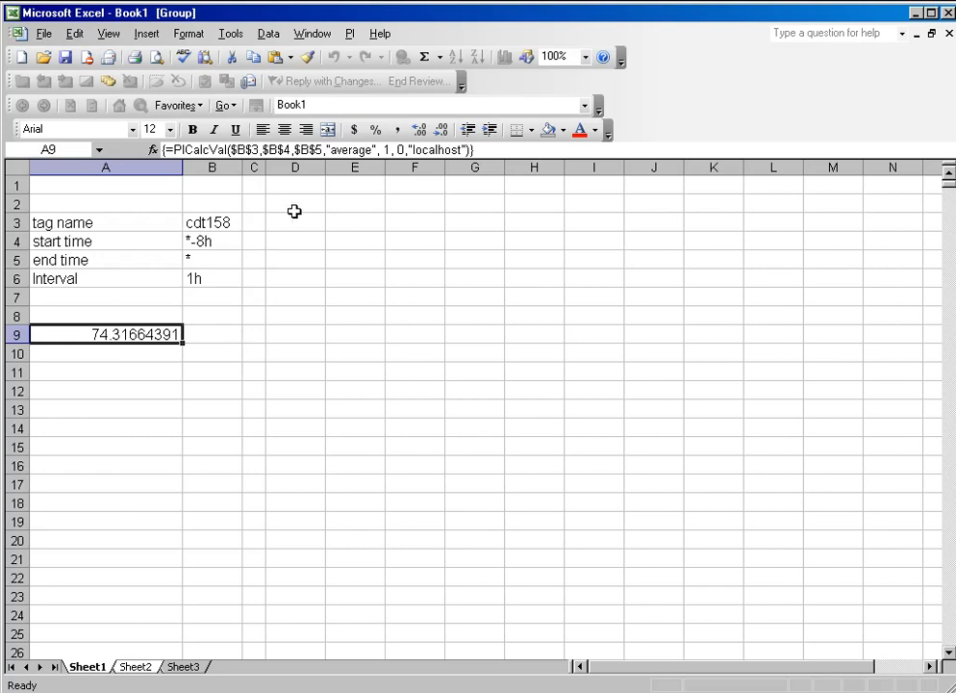
Change the A9 calculation to a B6 (1h) interval, showing start and end times
{"action": "left_click", "coordinate": [350, 32]}
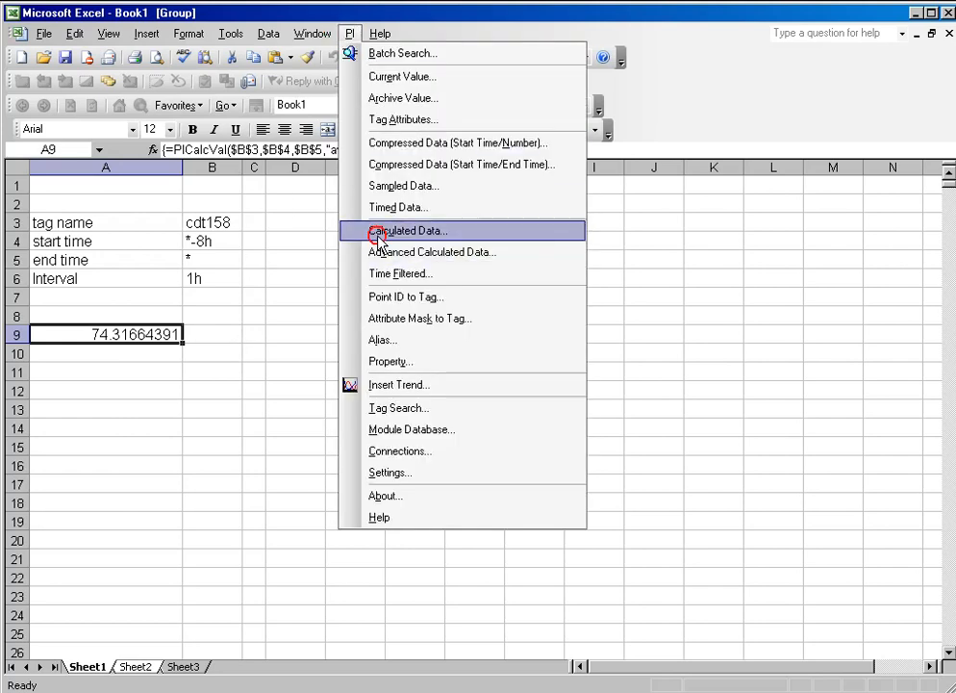
{"action": "left_click", "coordinate": [408, 230]}
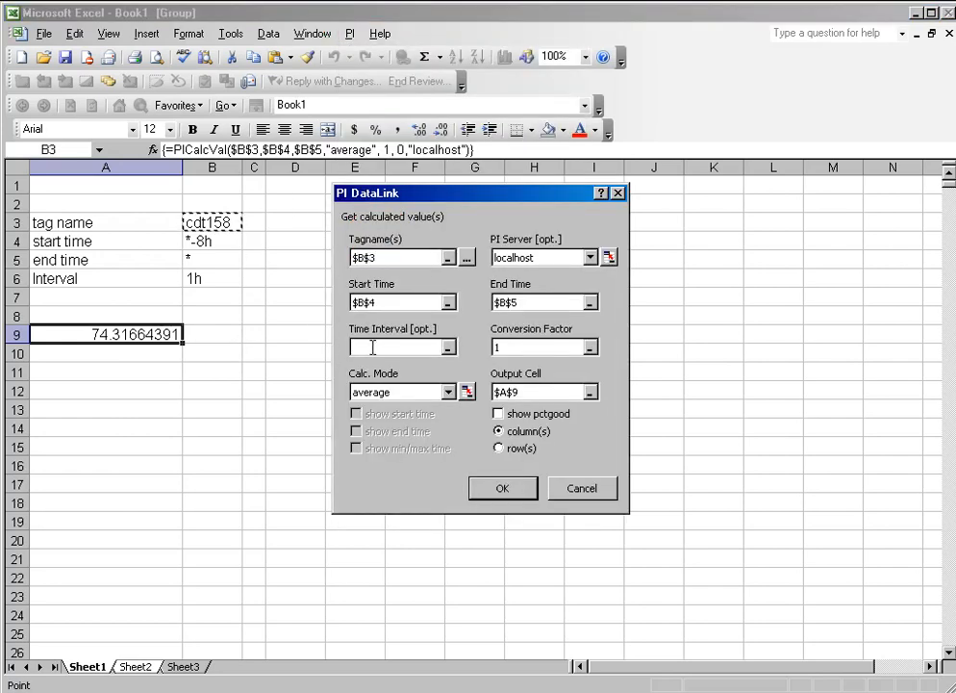
{"action": "left_click", "coordinate": [193, 278]}
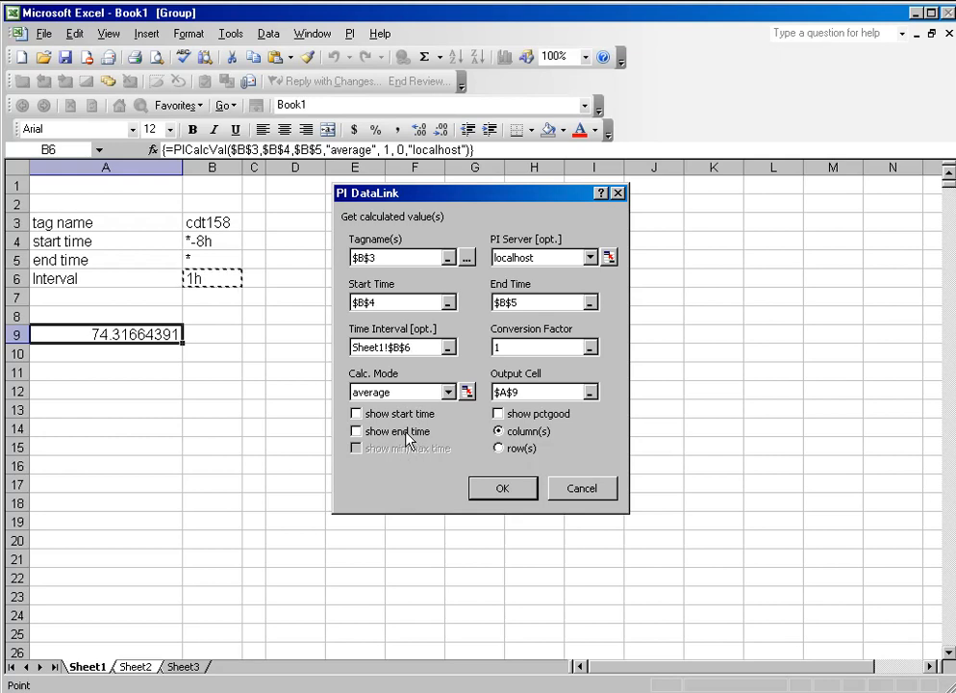
{"action": "mouse_move", "coordinate": [419, 438]}
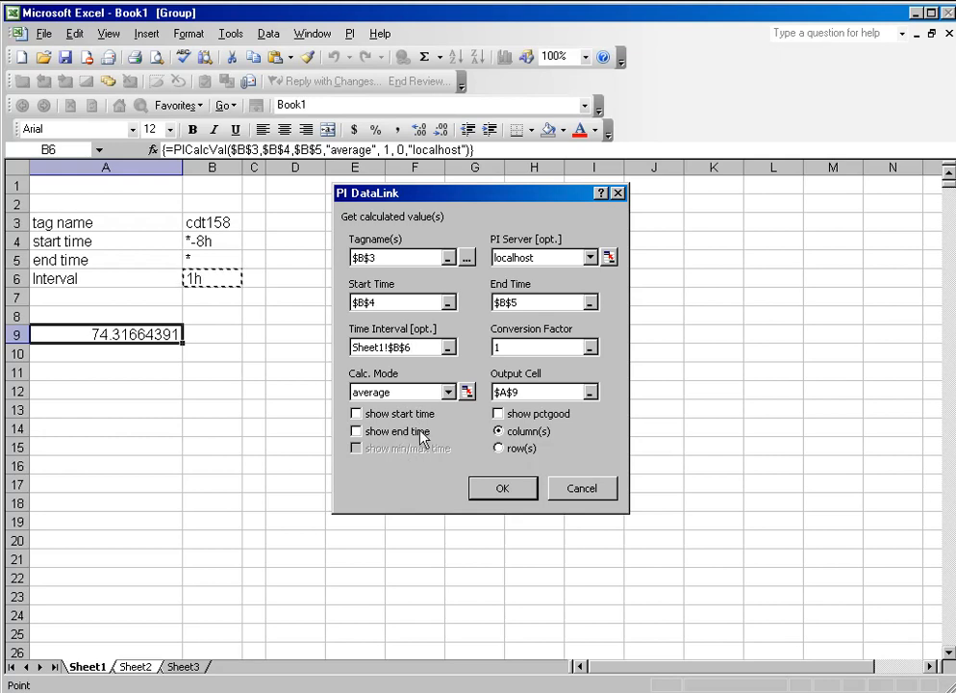
{"action": "left_click", "coordinate": [356, 412]}
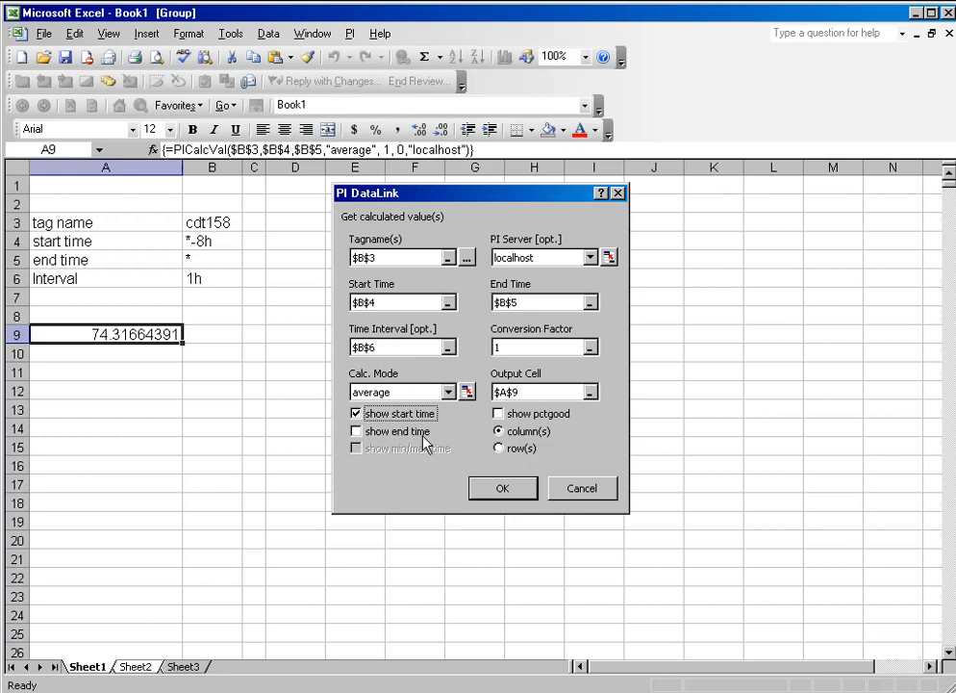
{"action": "left_click", "coordinate": [356, 431]}
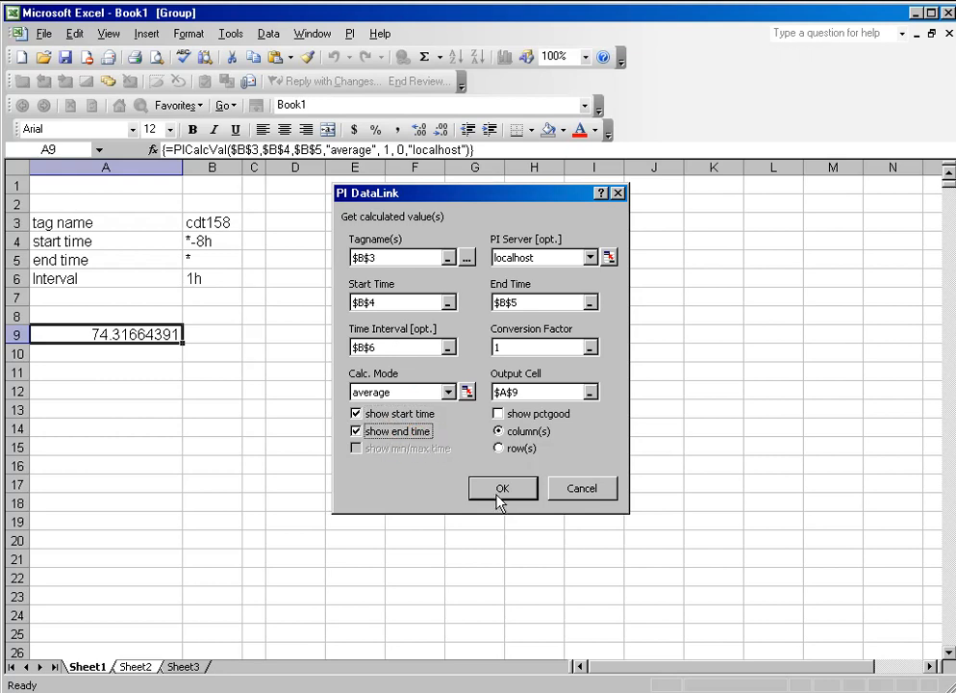
{"action": "left_click", "coordinate": [502, 487]}
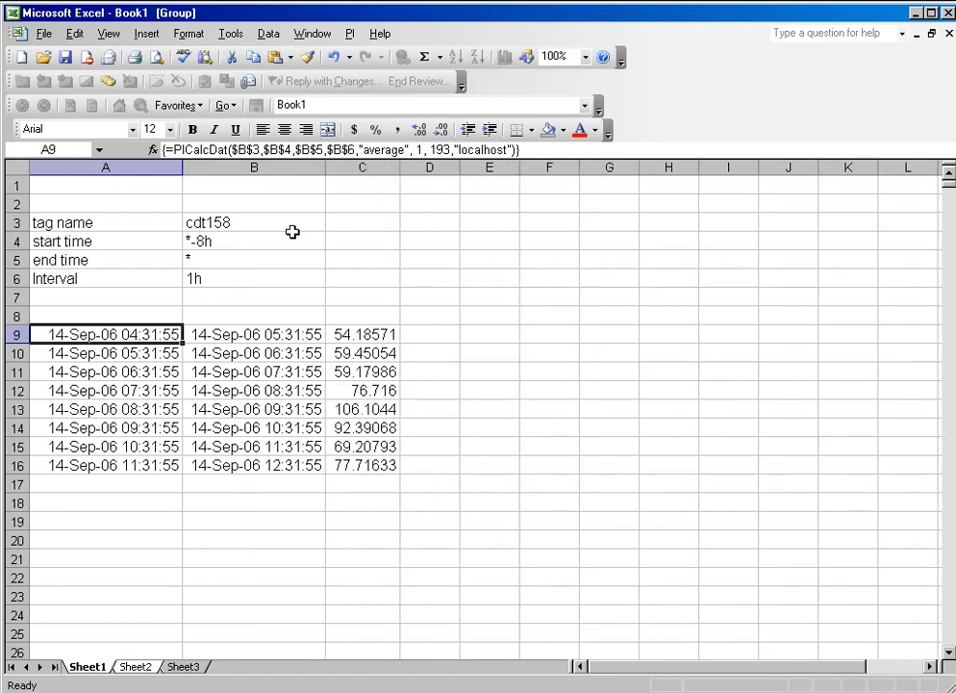
{"action": "left_click", "coordinate": [254, 334]}
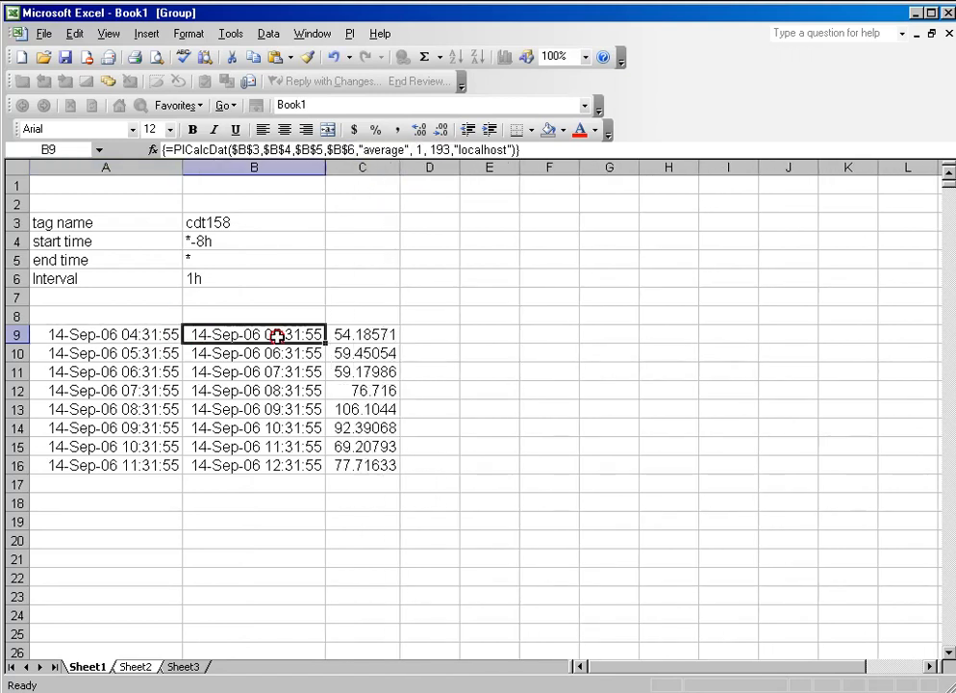
{"action": "left_click", "coordinate": [362, 334]}
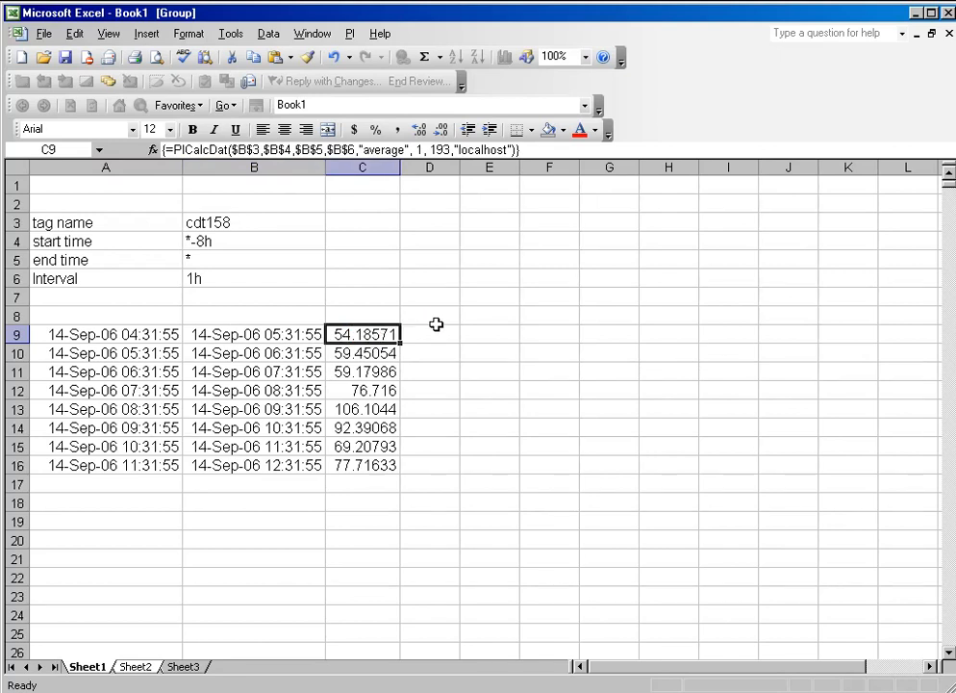
{"action": "mouse_move", "coordinate": [456, 335]}
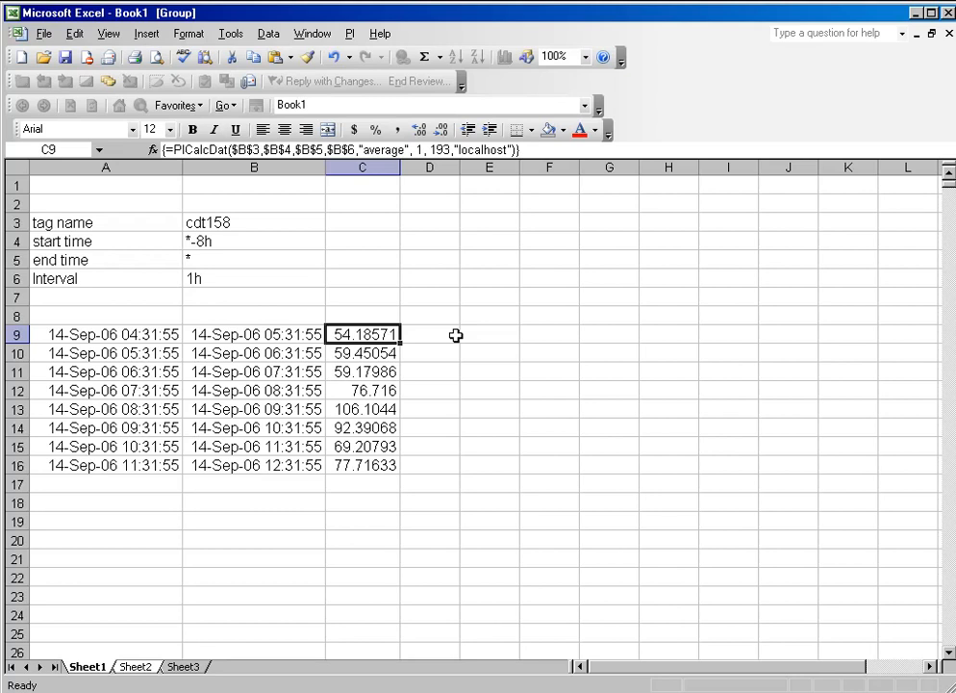
{"action": "mouse_move", "coordinate": [325, 483]}
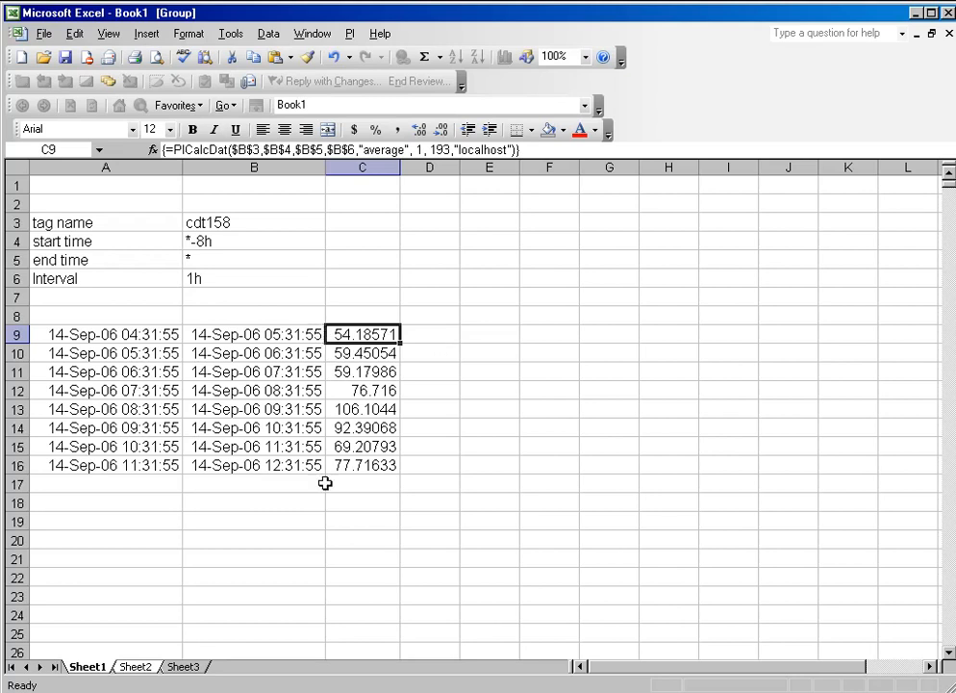
{"action": "mouse_move", "coordinate": [398, 512]}
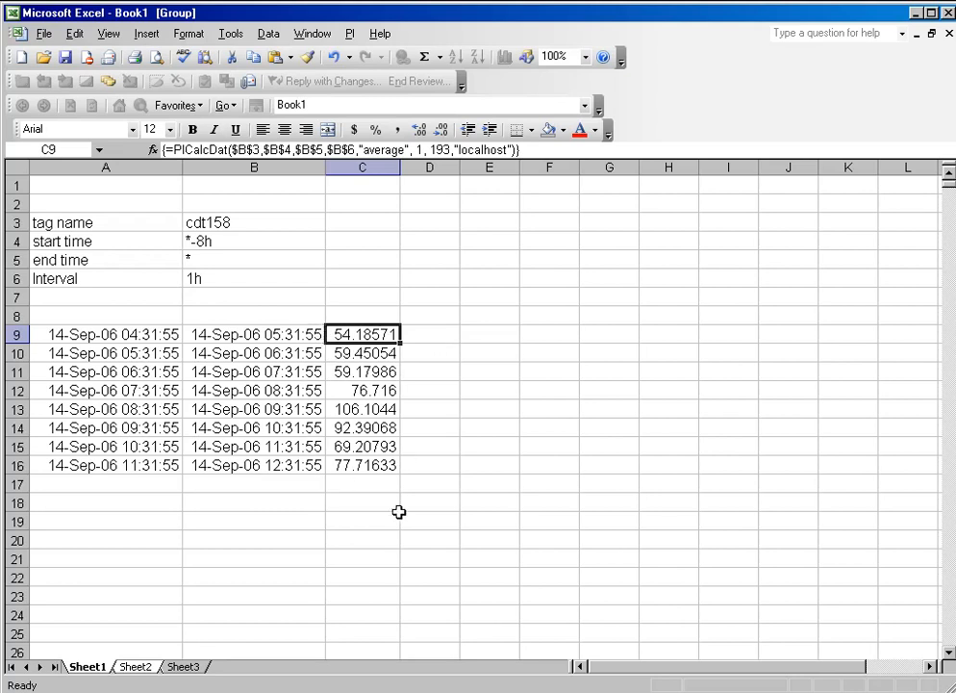
{"action": "mouse_move", "coordinate": [393, 513]}
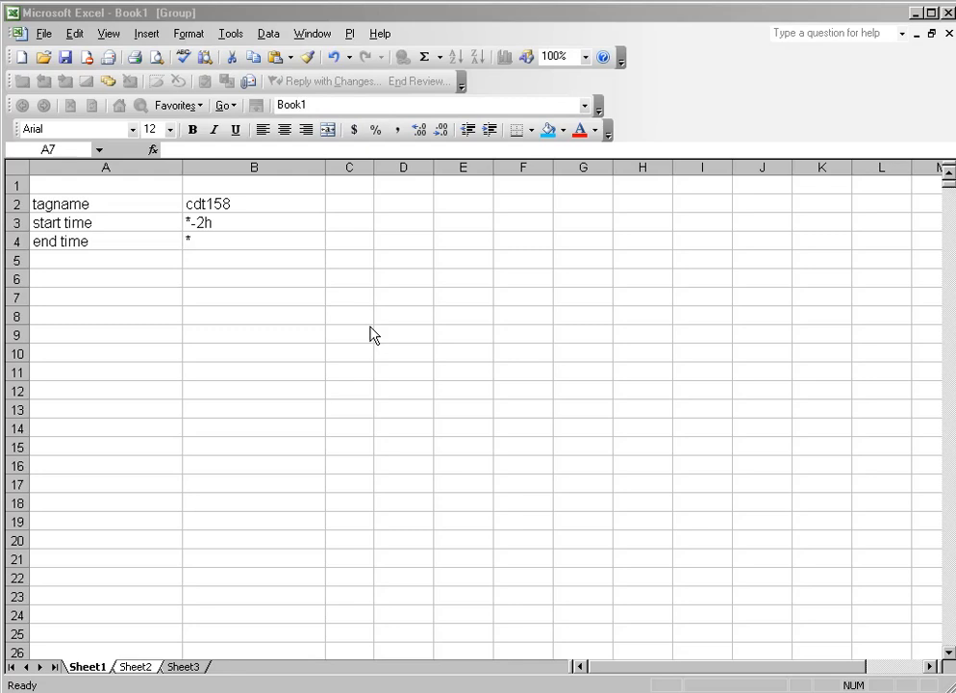
{"action": "mouse_move", "coordinate": [183, 318]}
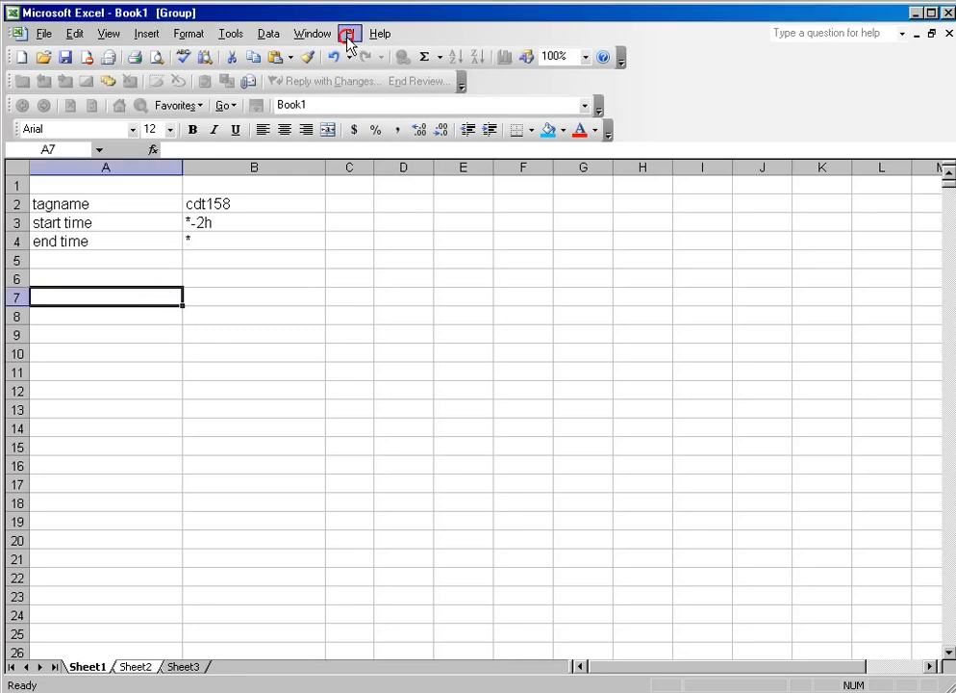
Insert 1h cdt158 averages at A7 from B2–B4, showing start times and percent good
{"action": "left_click", "coordinate": [350, 33]}
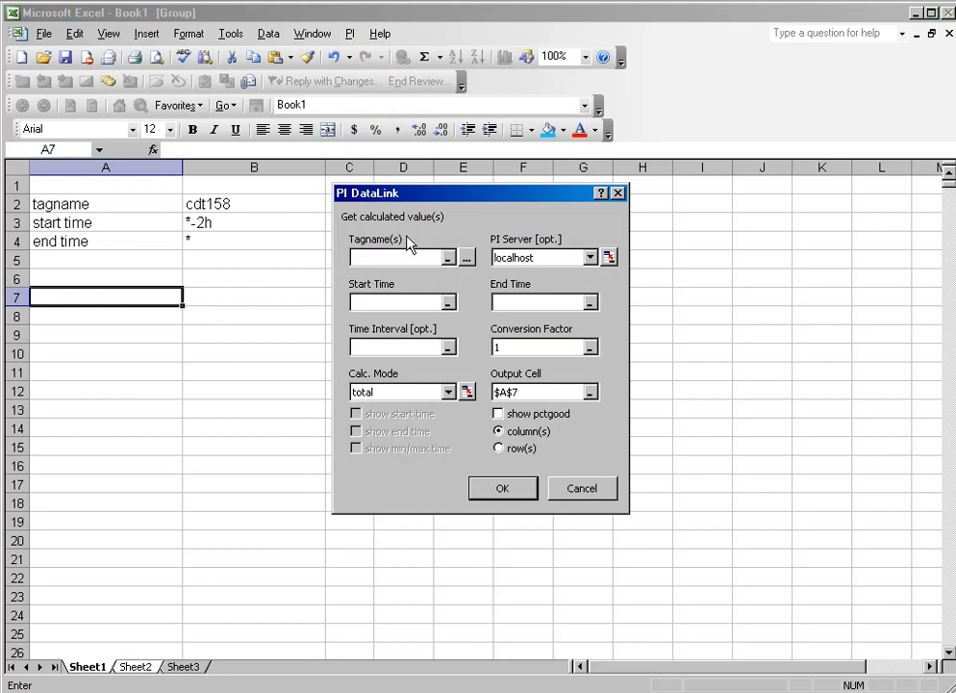
{"action": "left_click", "coordinate": [254, 222]}
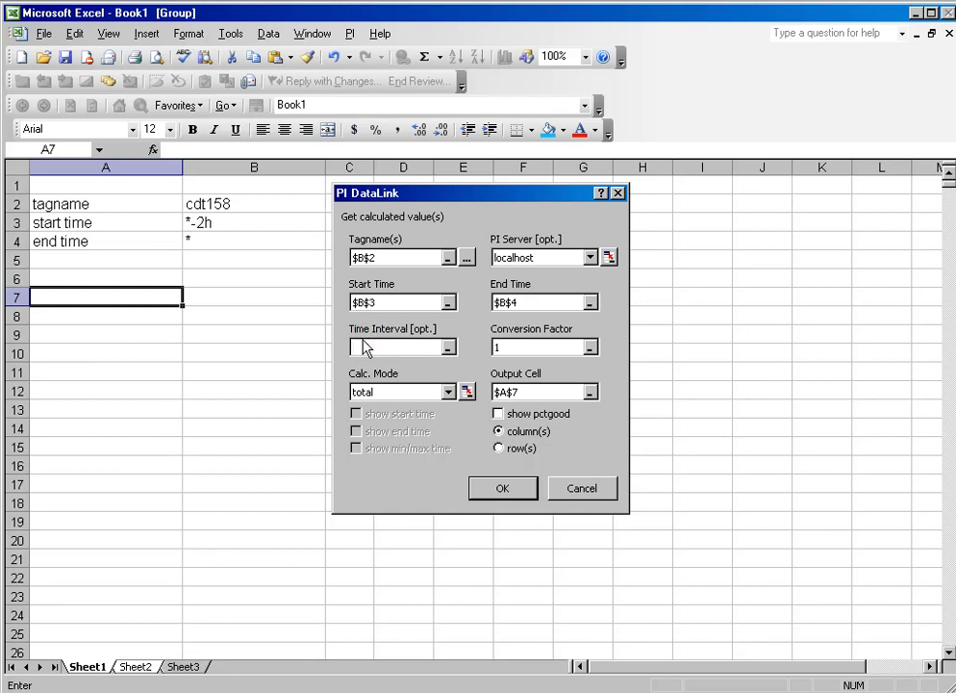
{"action": "left_click", "coordinate": [447, 392]}
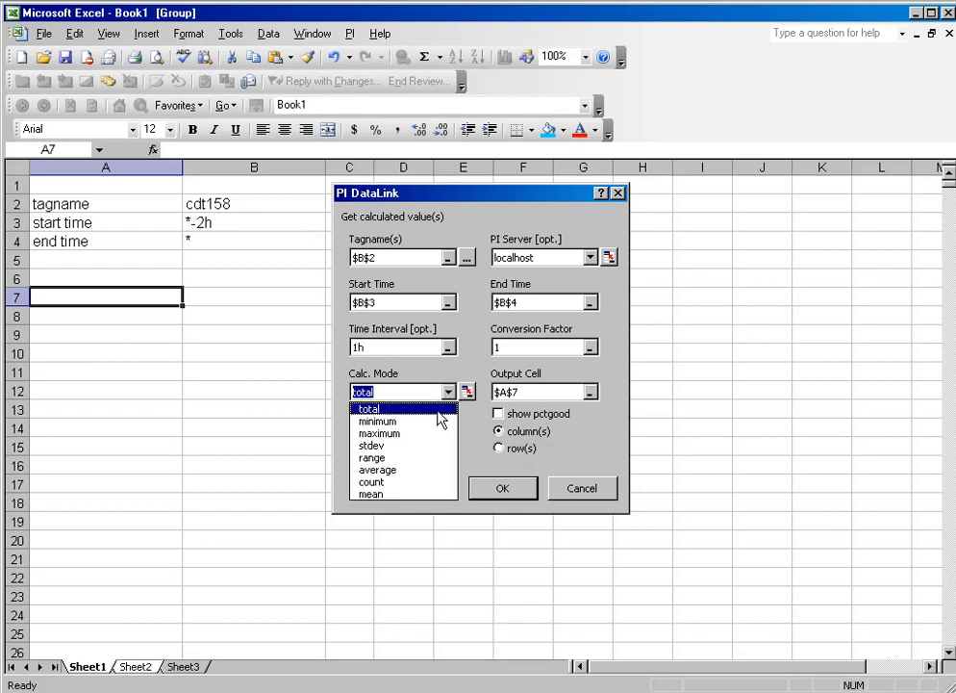
{"action": "left_click", "coordinate": [378, 469]}
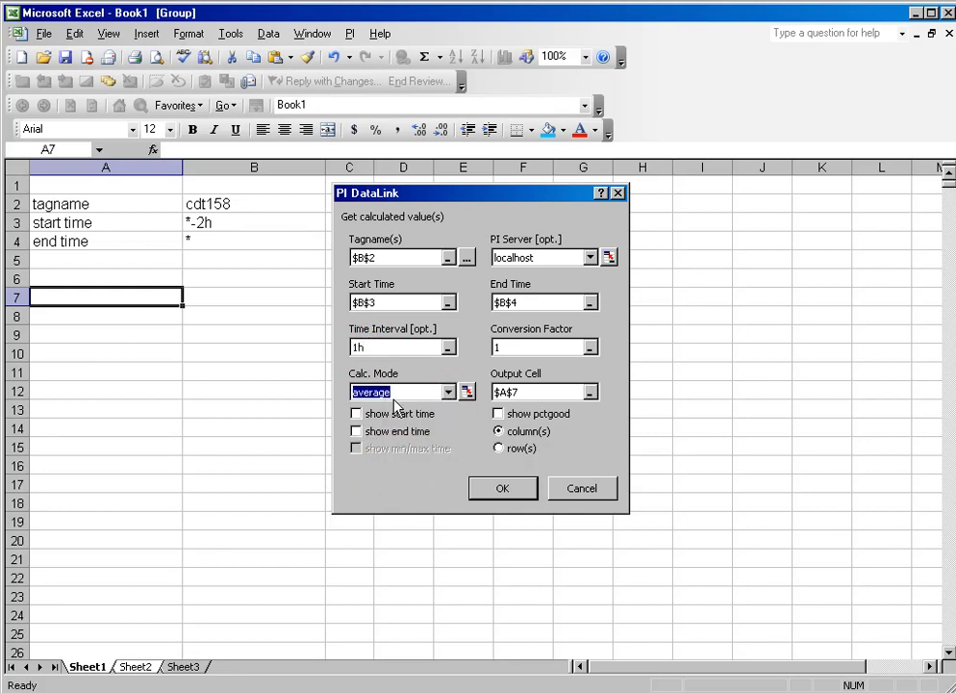
{"action": "left_click", "coordinate": [356, 413]}
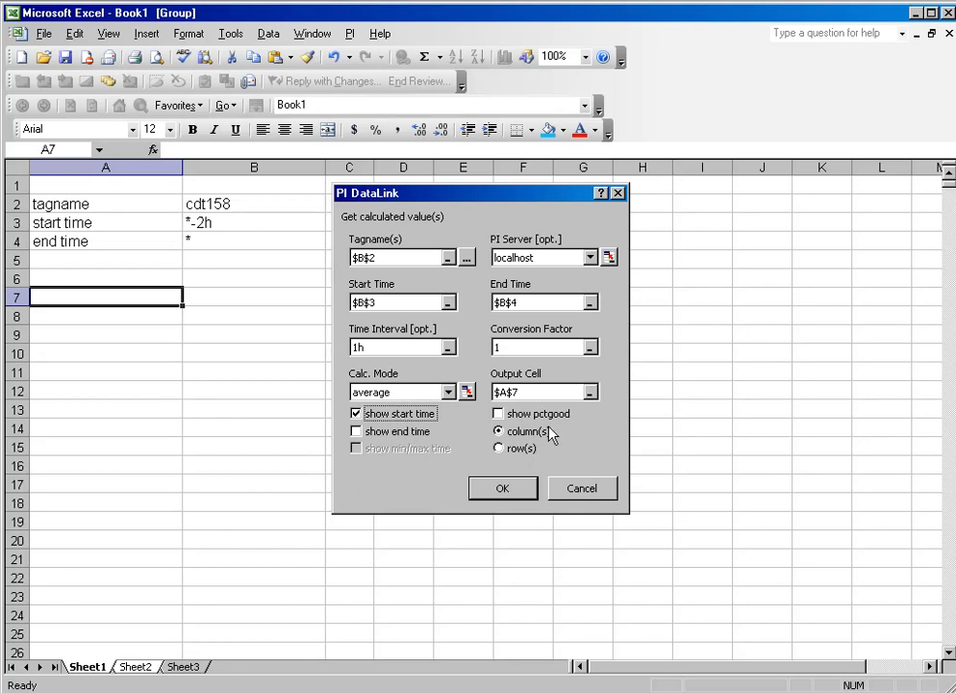
{"action": "left_click", "coordinate": [499, 413]}
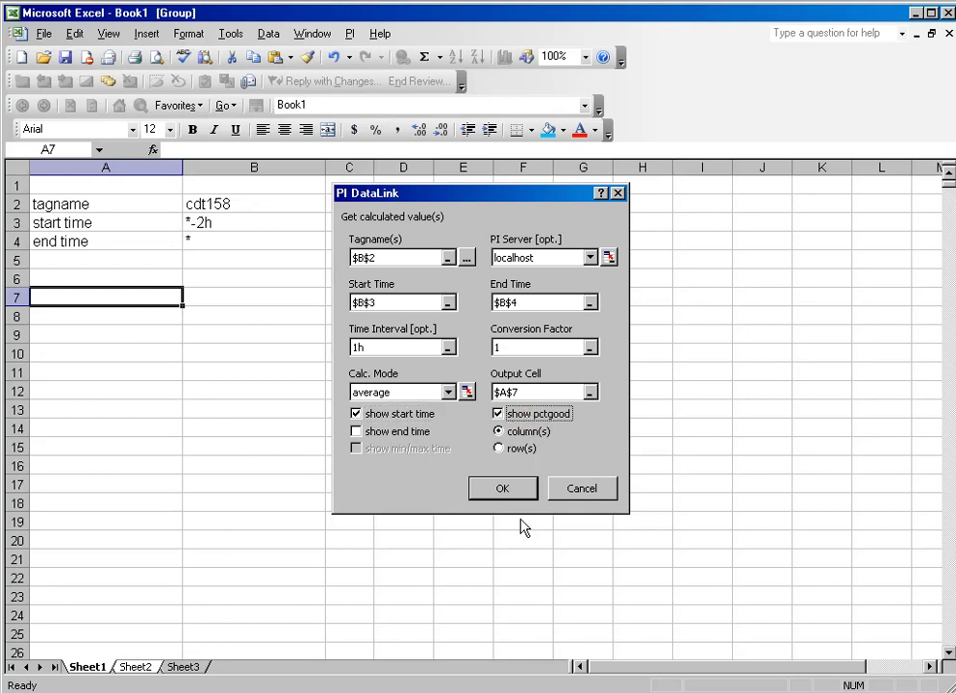
{"action": "left_click", "coordinate": [502, 488]}
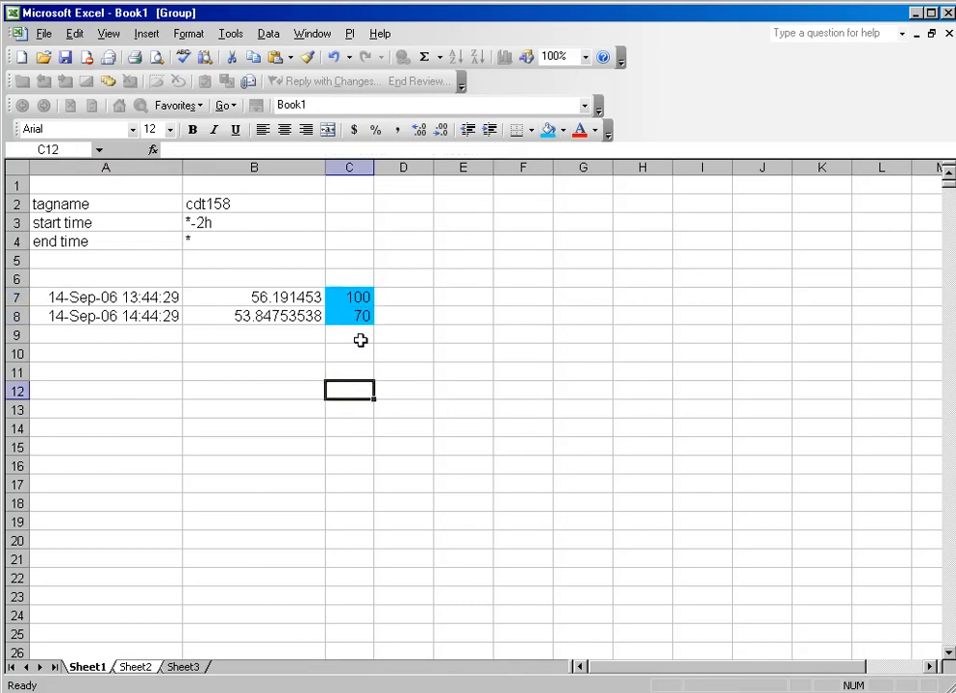
{"action": "mouse_move", "coordinate": [311, 358]}
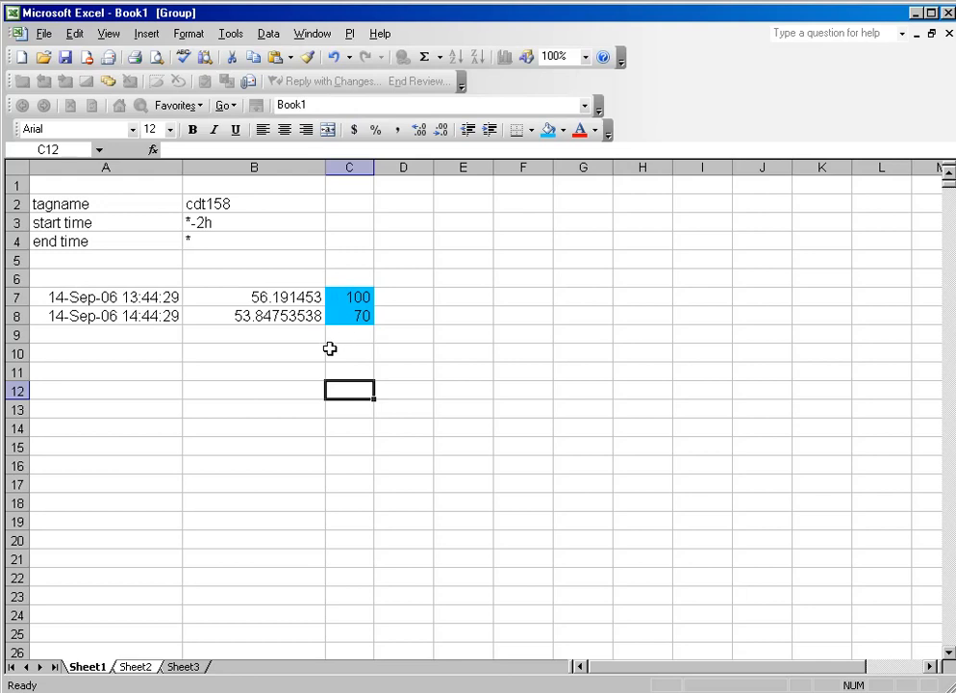
{"action": "mouse_move", "coordinate": [261, 317]}
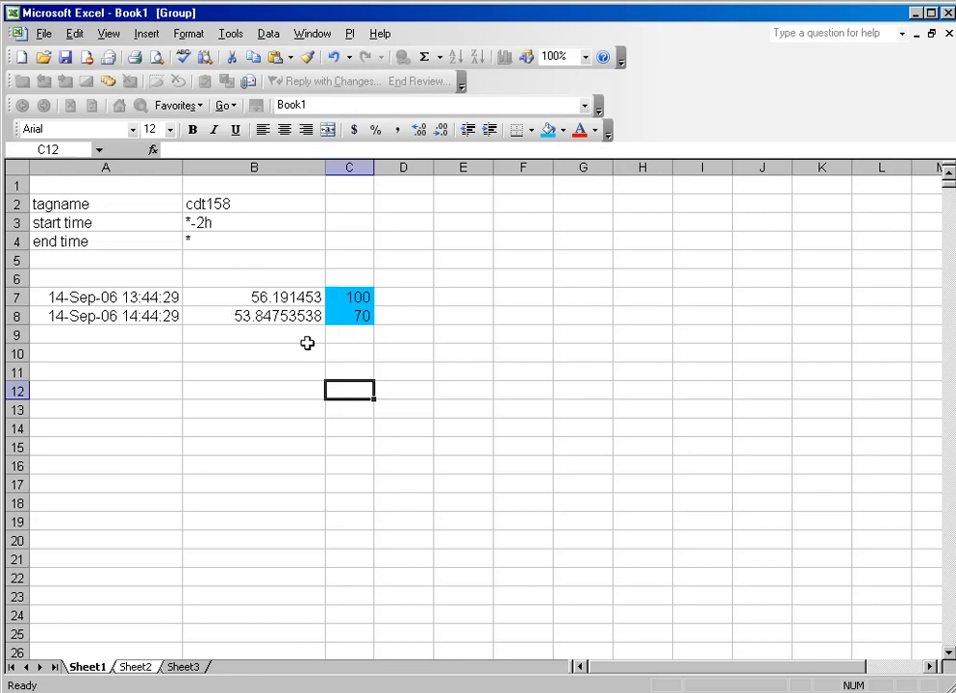
{"action": "mouse_move", "coordinate": [301, 326]}
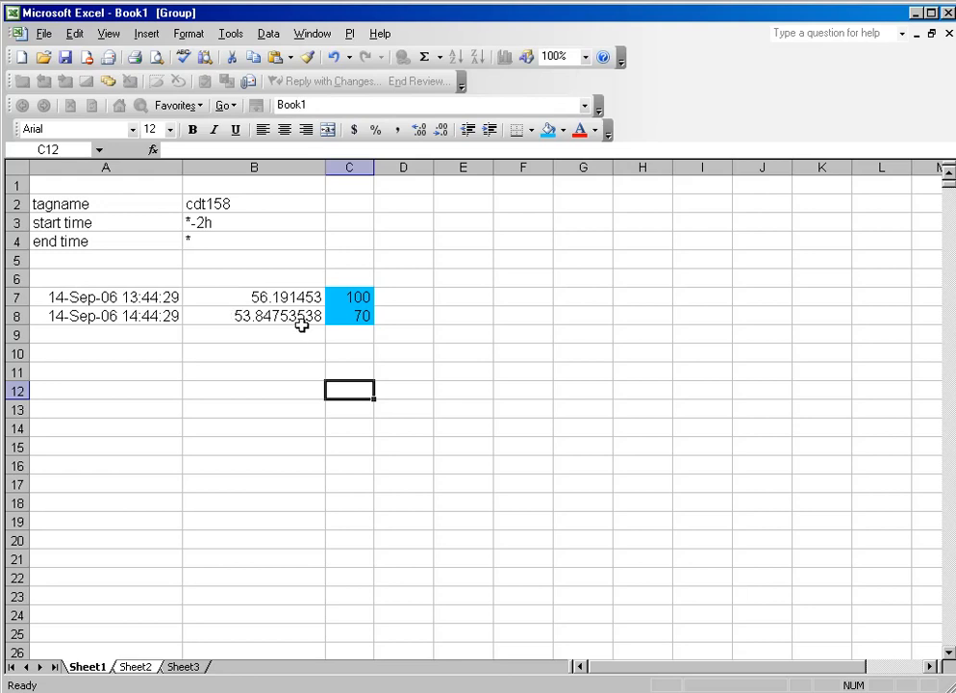
Select cell A12 as the output location for the compressed data
{"action": "left_click", "coordinate": [106, 390]}
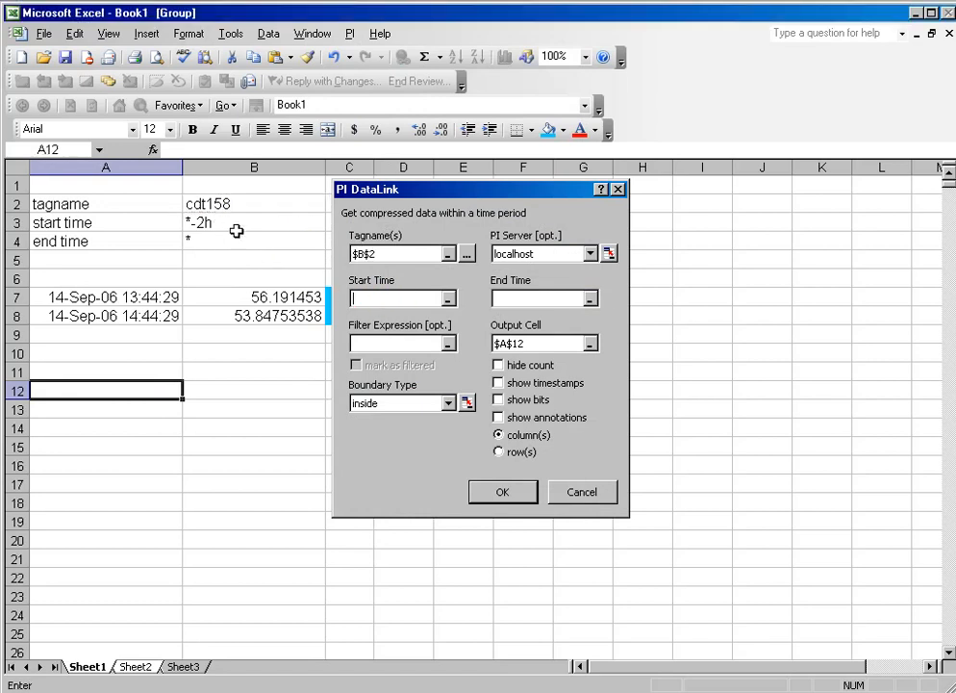
Reference B3 and B4 as start and end times and insert timestamped compressed values
{"action": "left_click", "coordinate": [254, 240]}
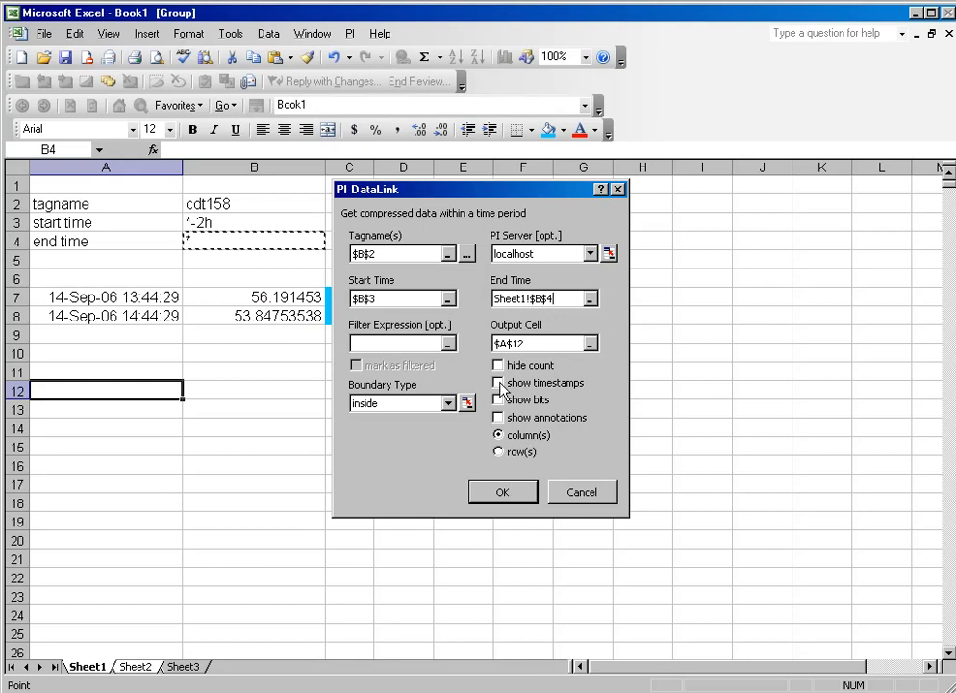
{"action": "left_click", "coordinate": [503, 492]}
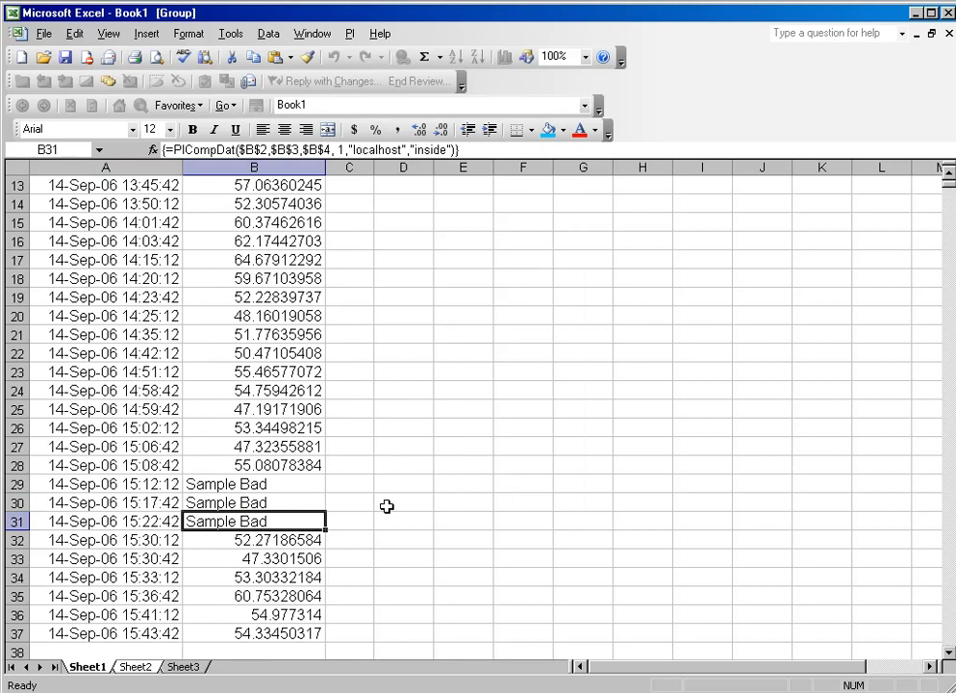
{"action": "mouse_move", "coordinate": [447, 500]}
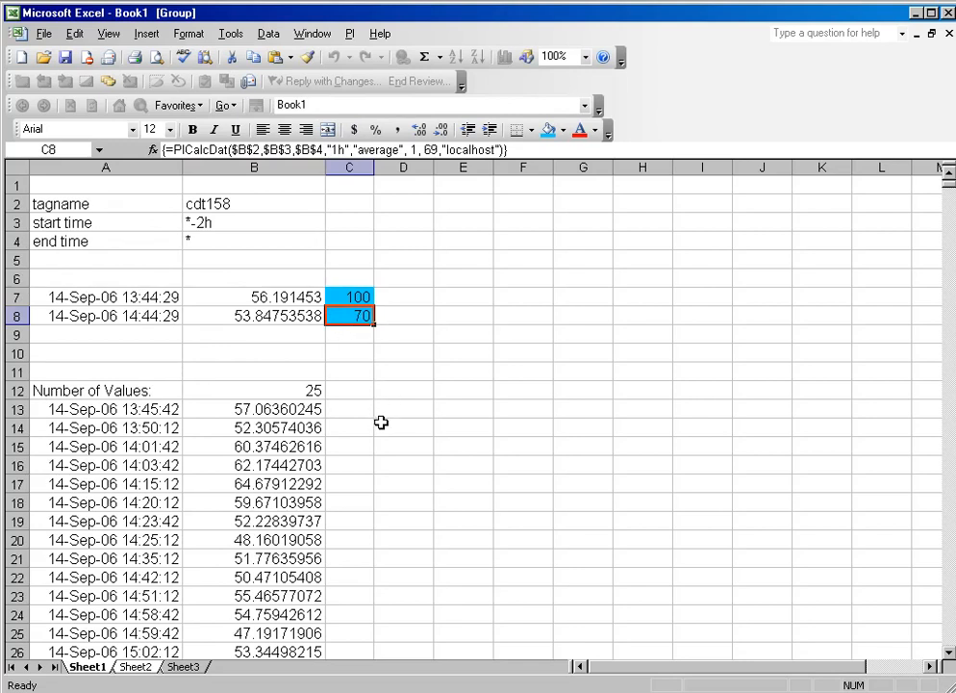
{"action": "scroll", "scroll_direction": "down", "scroll_amount": 3}
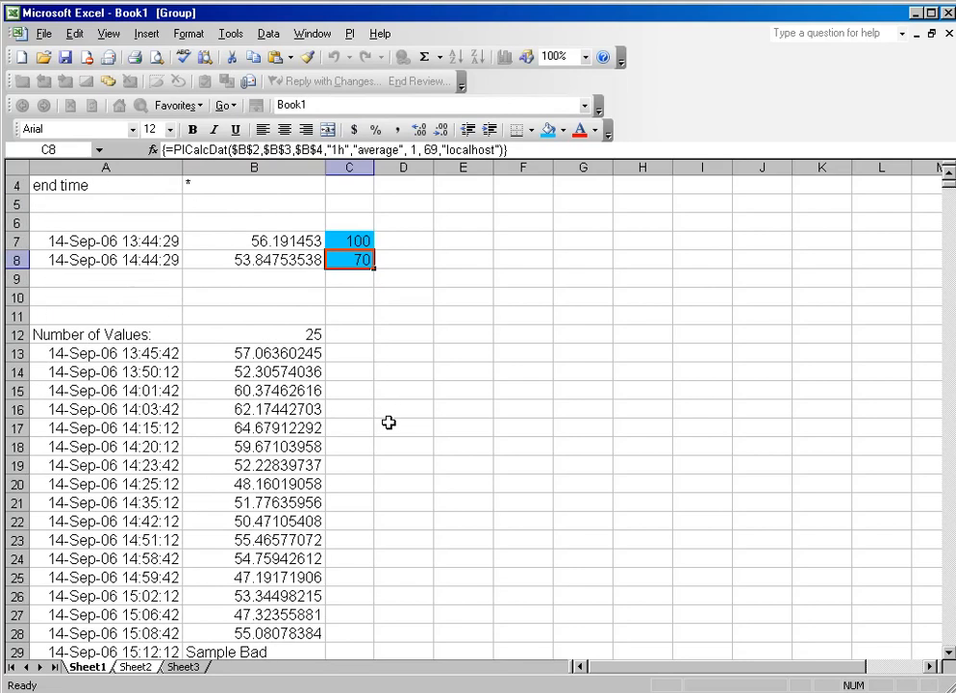
{"action": "left_click", "coordinate": [106, 260]}
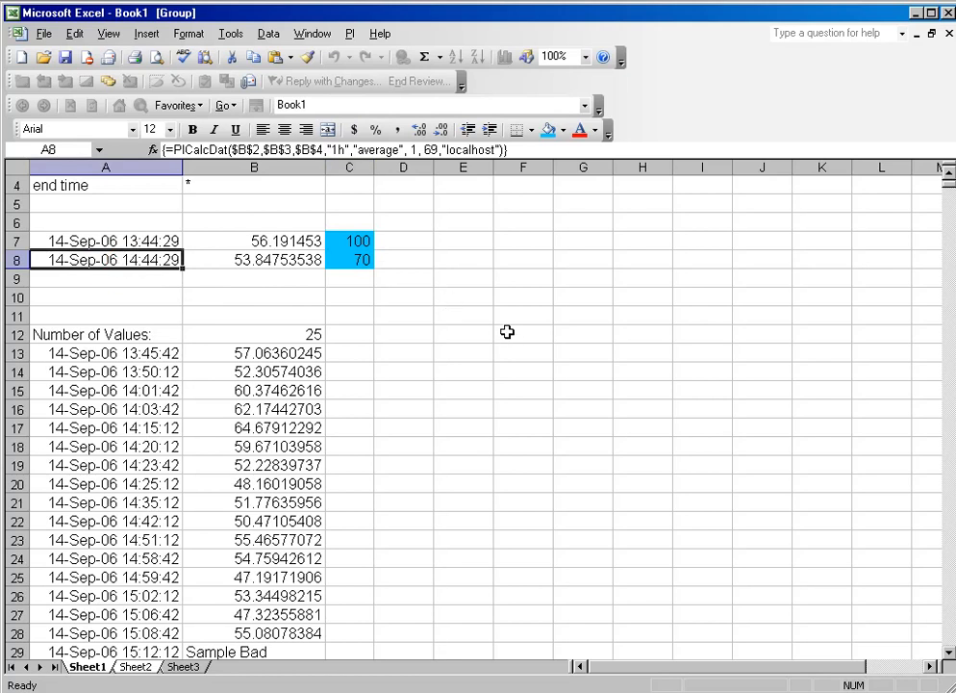